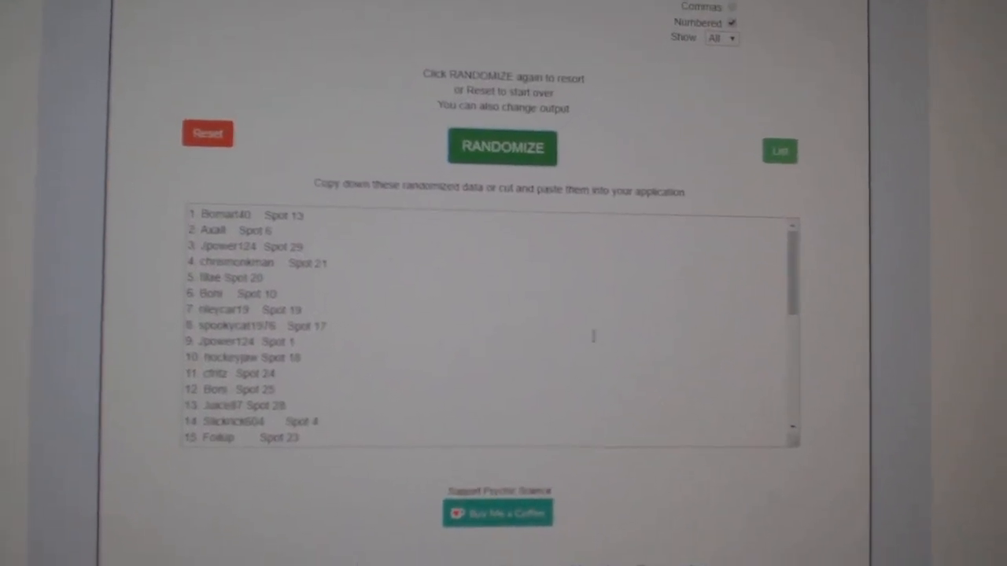
Reshuffle the participant names with spots, then randomize the team names (Los Angeles, Minnesota, Dallas…)
left_click(510, 143)
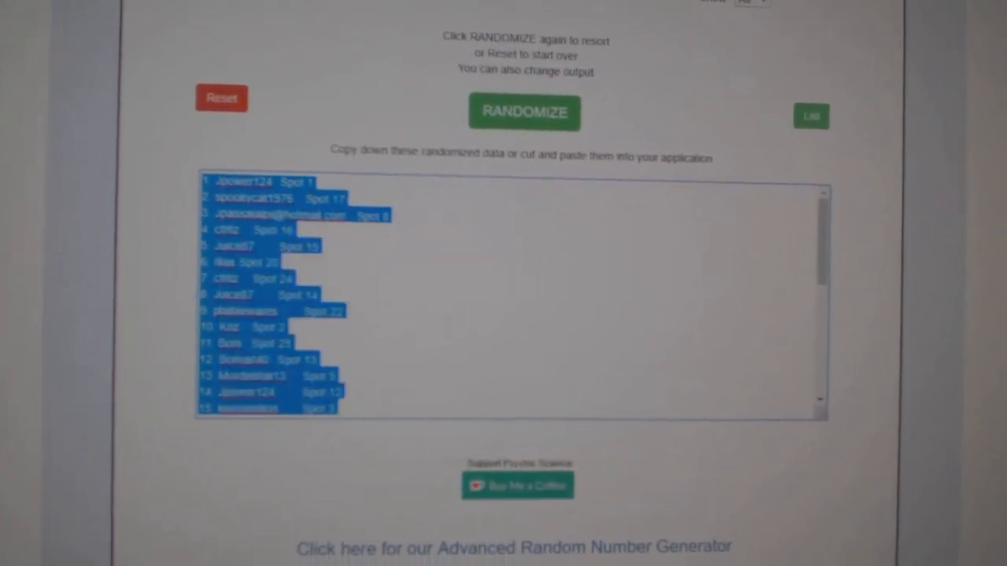
left_click(500, 172)
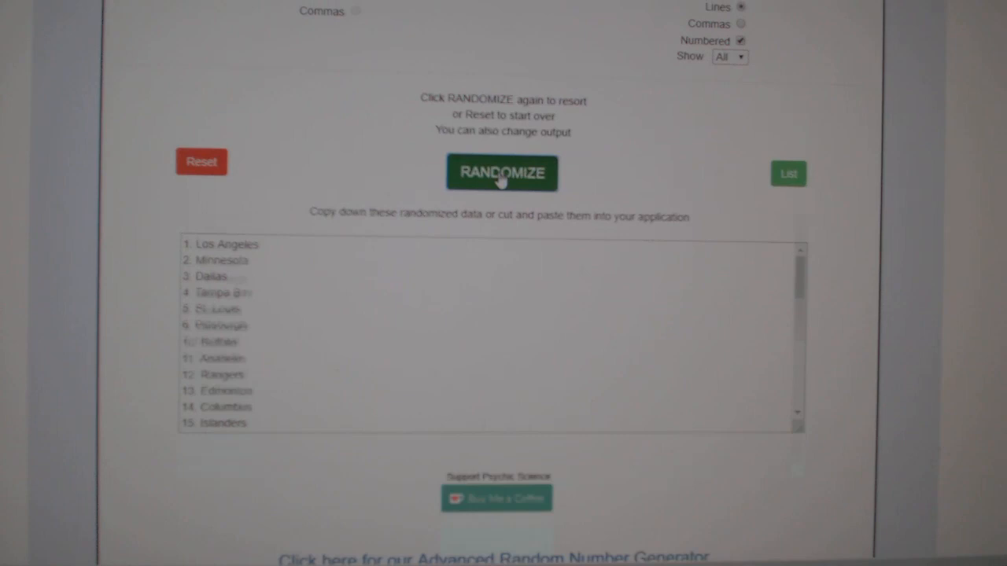